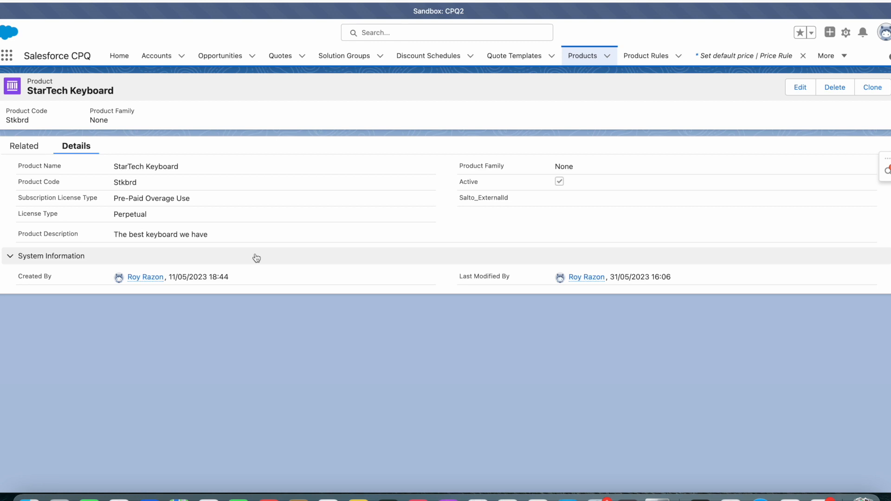
mouse_move(157, 340)
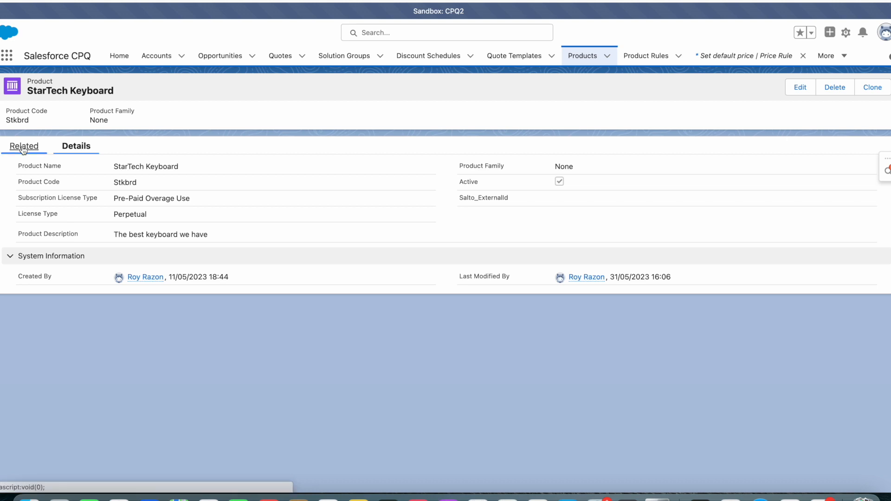
- View the StarTech Keyboard product's related records and open its Set default price price rule
click(23, 146)
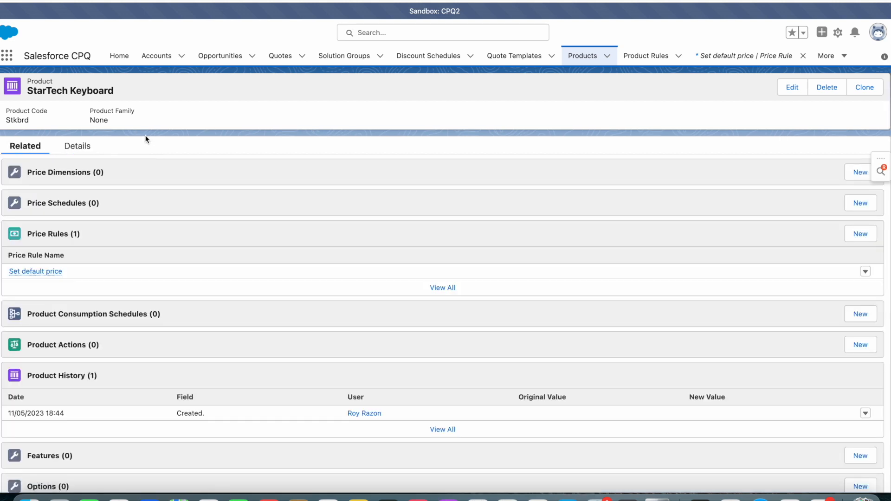
mouse_move(45, 279)
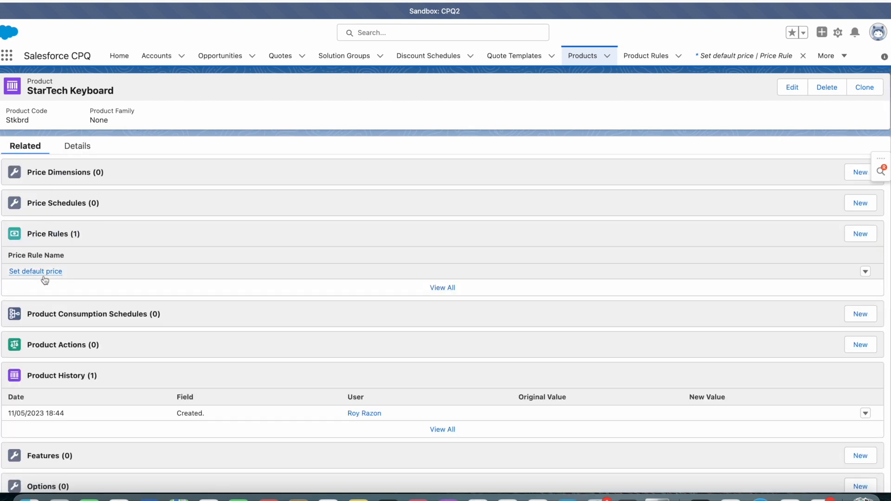
click(36, 271)
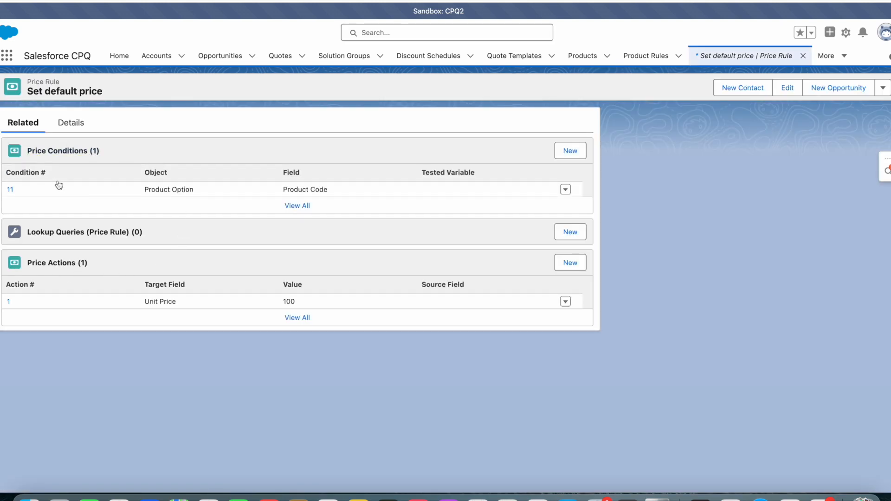
mouse_move(85, 374)
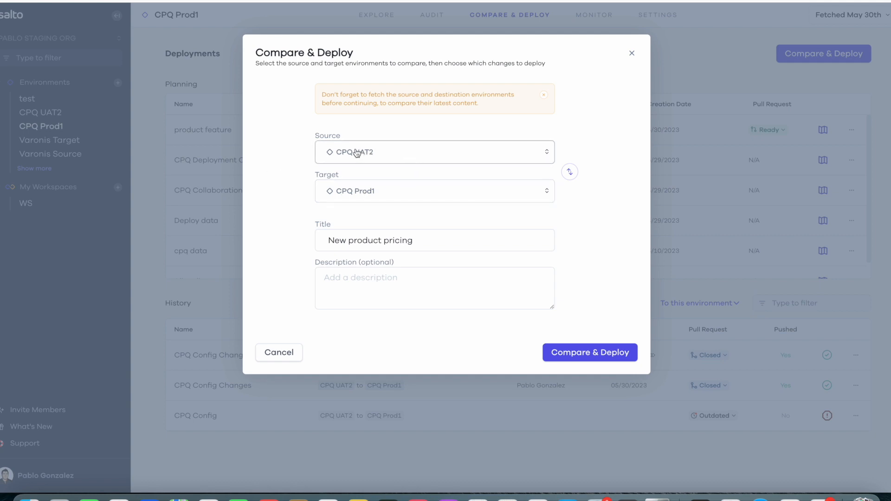
mouse_move(379, 197)
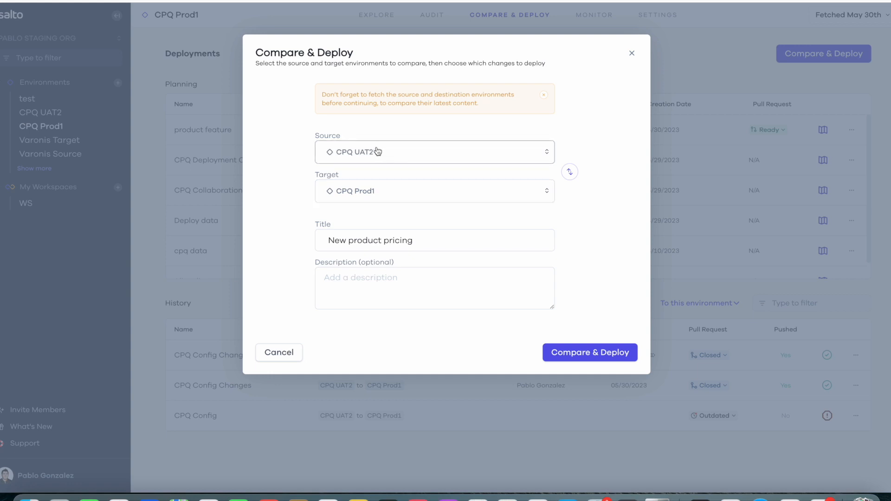
mouse_move(415, 200)
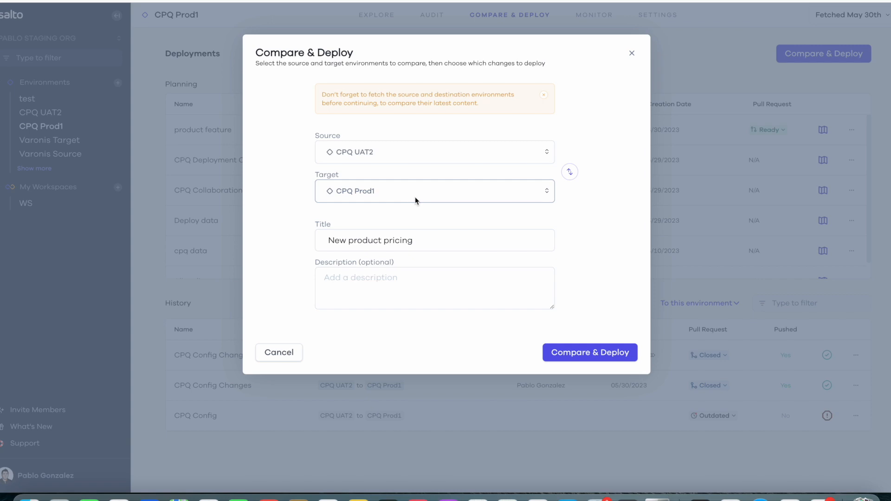
- Compare CPQ UAT2 with CPQ Prod1 and filter the 299 changes by 'startec'
click(590, 353)
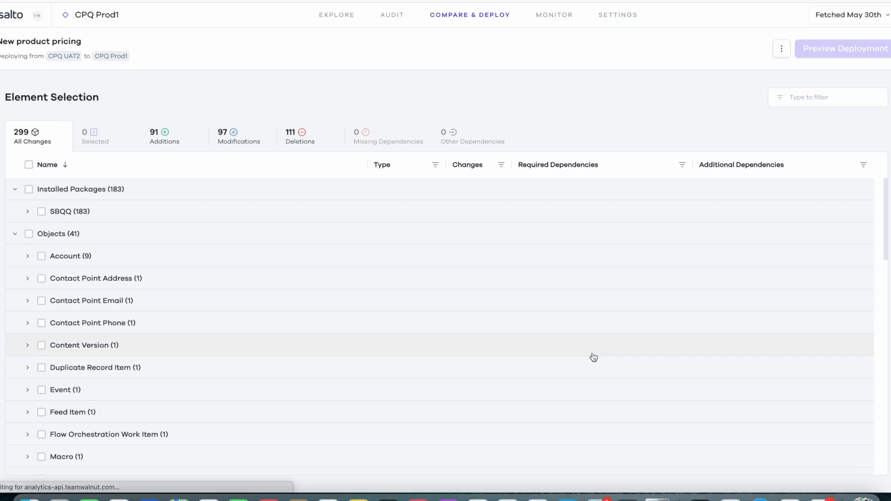
mouse_move(342, 275)
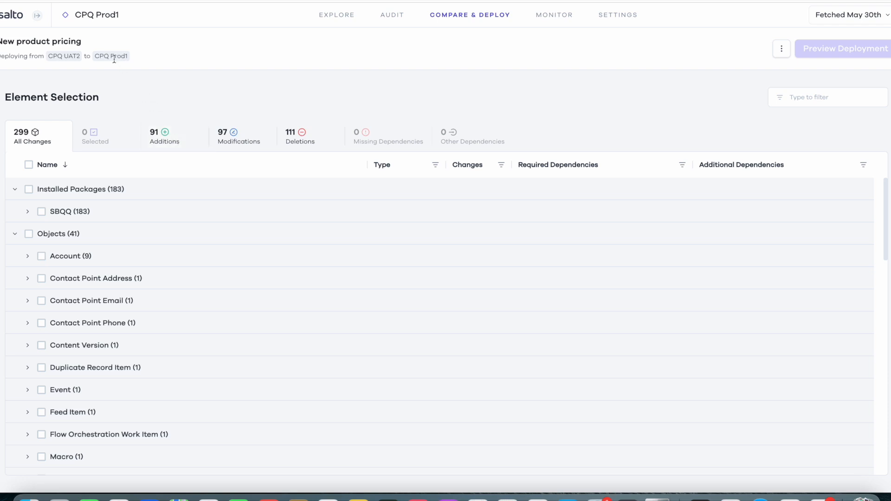
mouse_move(234, 111)
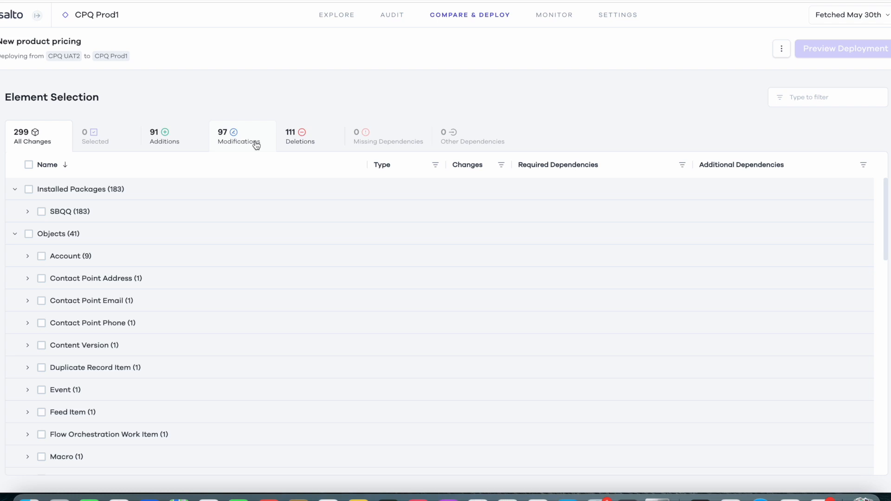
mouse_move(261, 134)
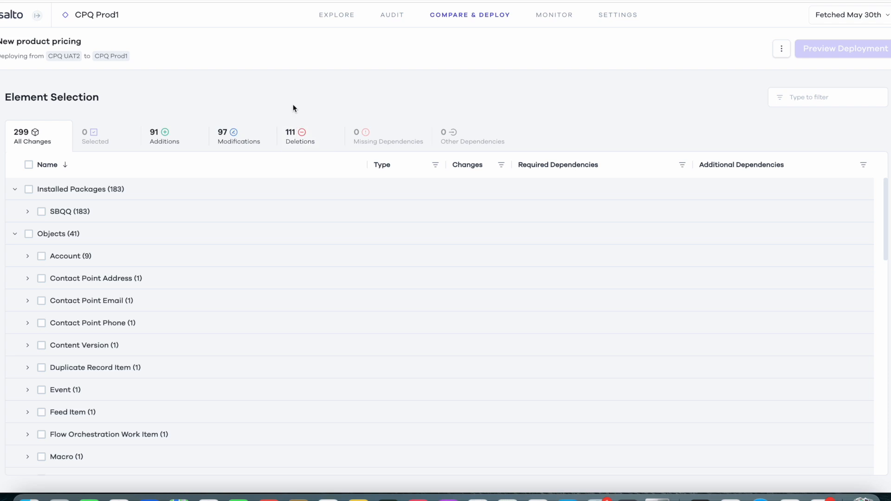
mouse_move(733, 97)
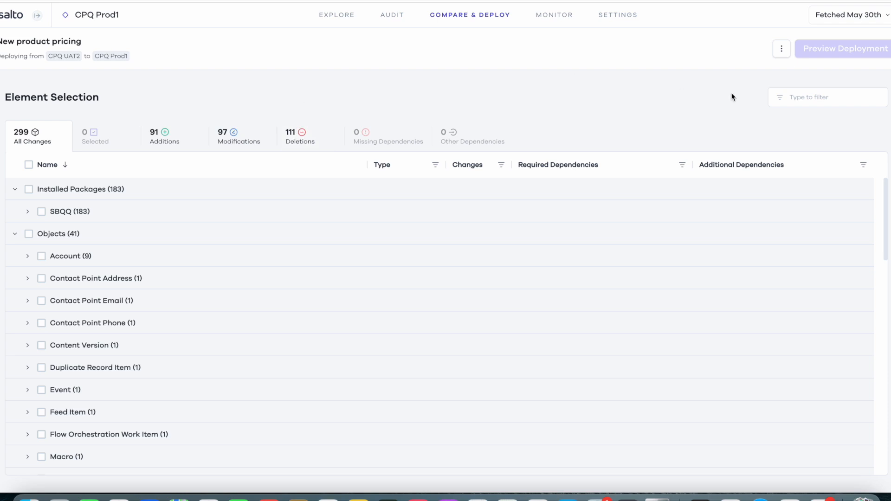
text(startec)
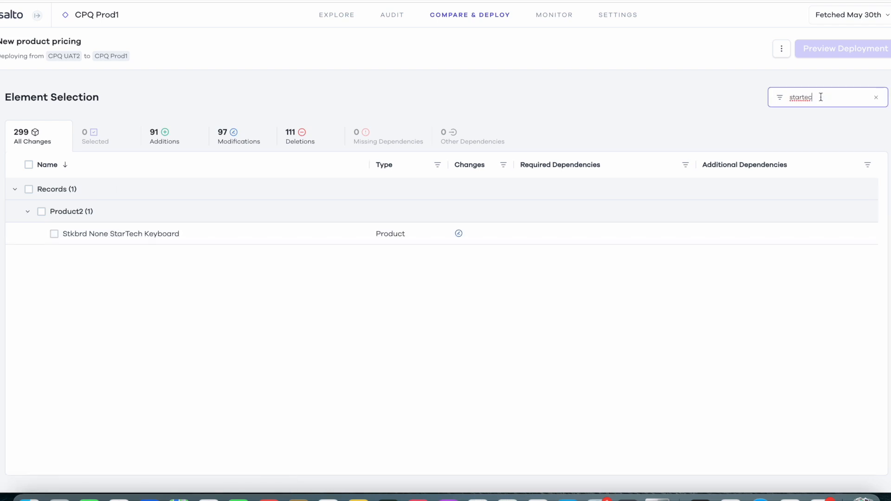
- View the StarTech Keyboard record's Description and License_Type__c value changes
click(119, 233)
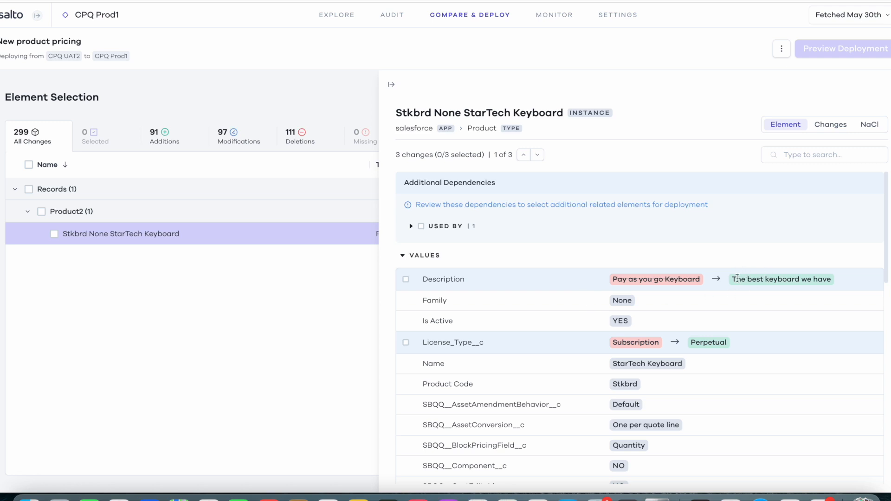
mouse_move(794, 307)
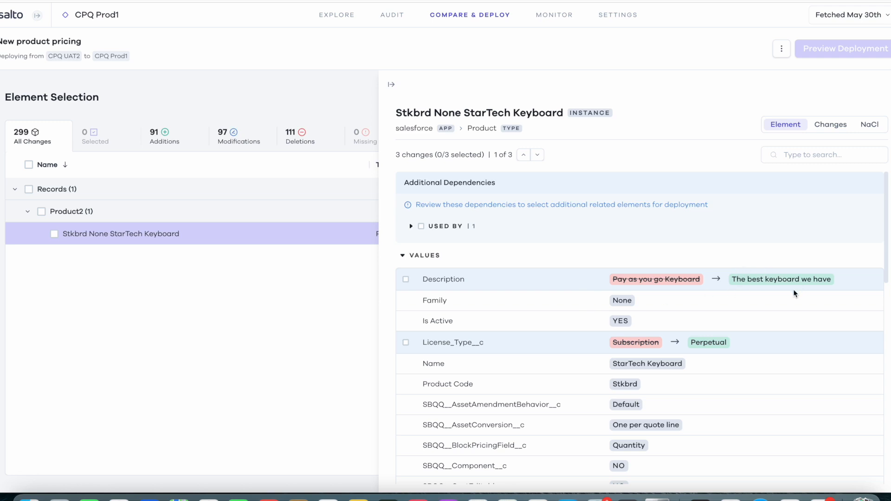
mouse_move(731, 315)
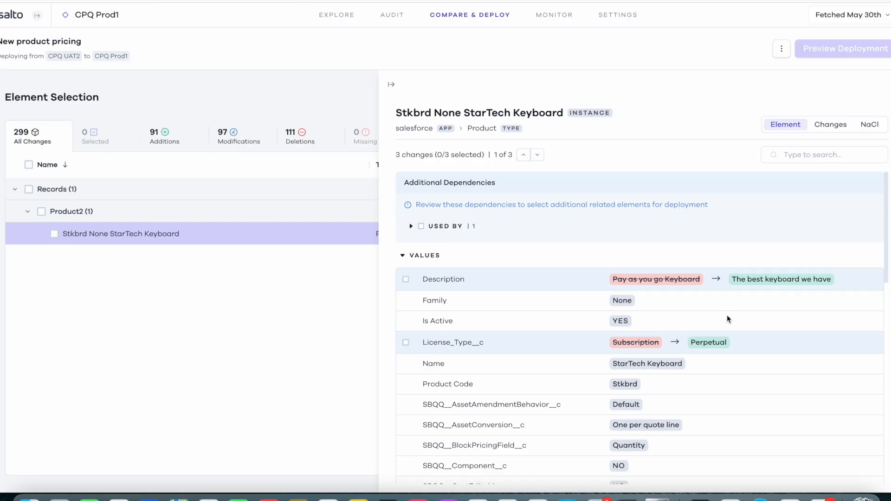
mouse_move(776, 402)
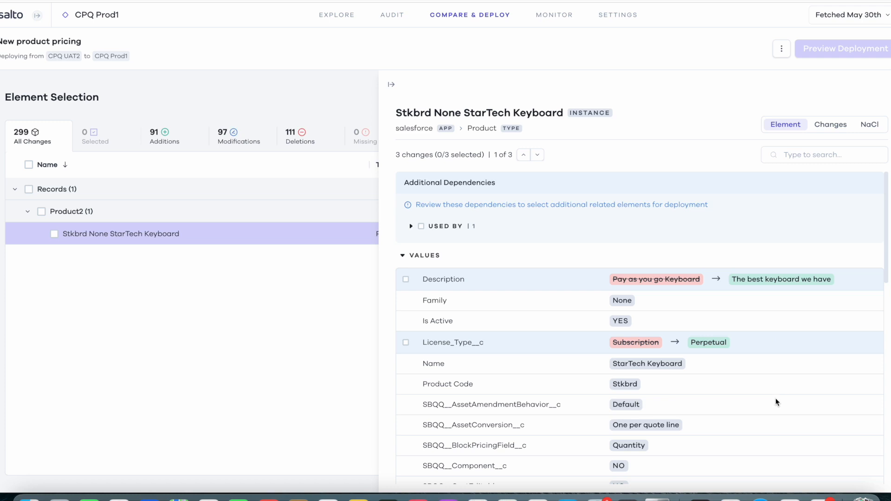
mouse_move(62, 242)
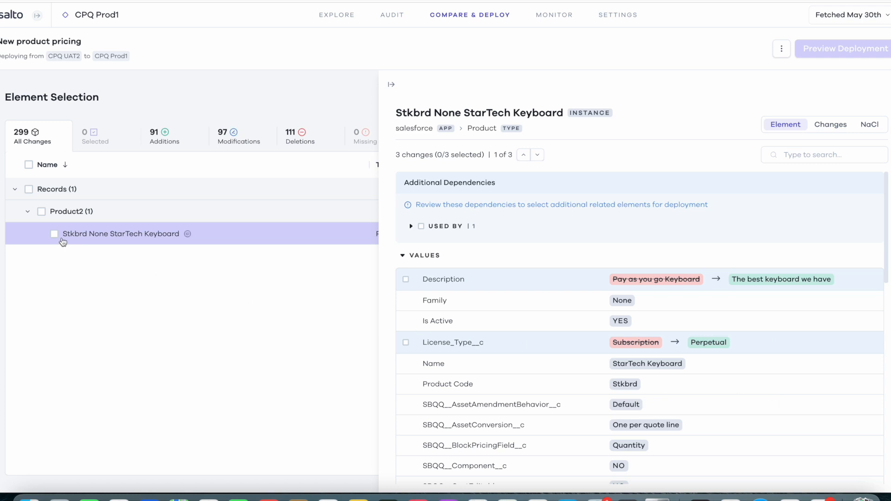
- Select the StarTech Keyboard record and its Used By dependent Set default price rule, 2 selected
click(52, 234)
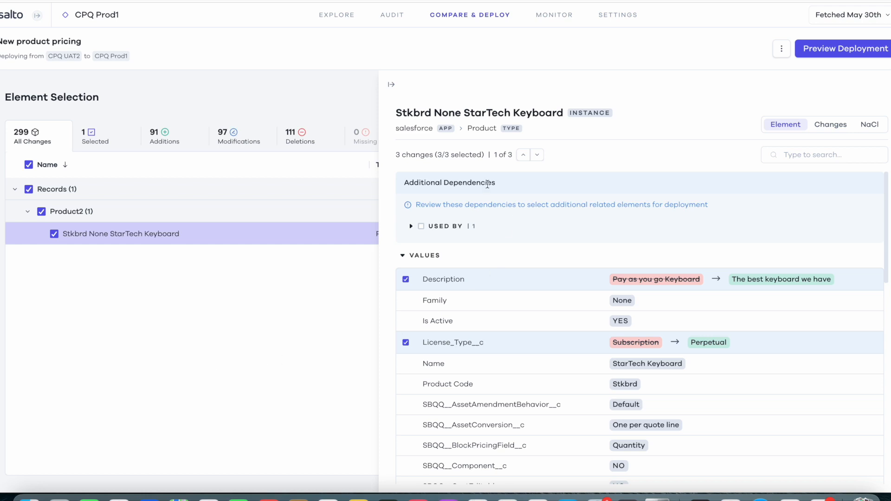
click(410, 226)
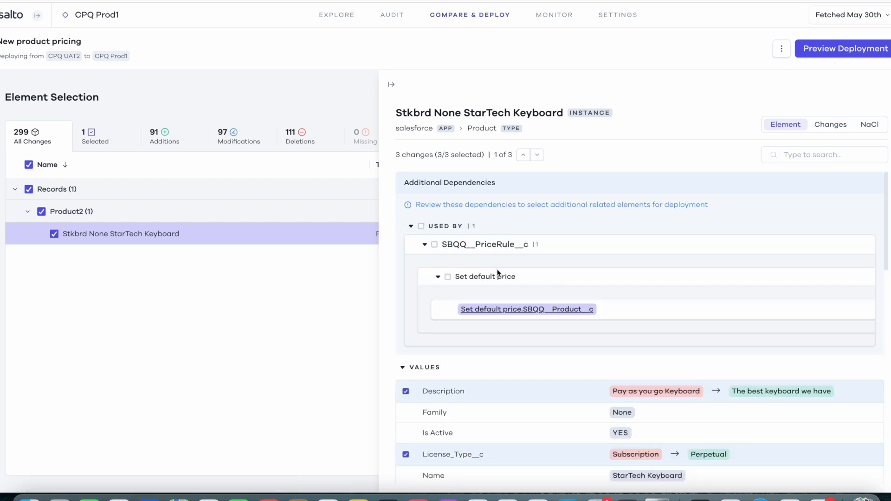
mouse_move(421, 233)
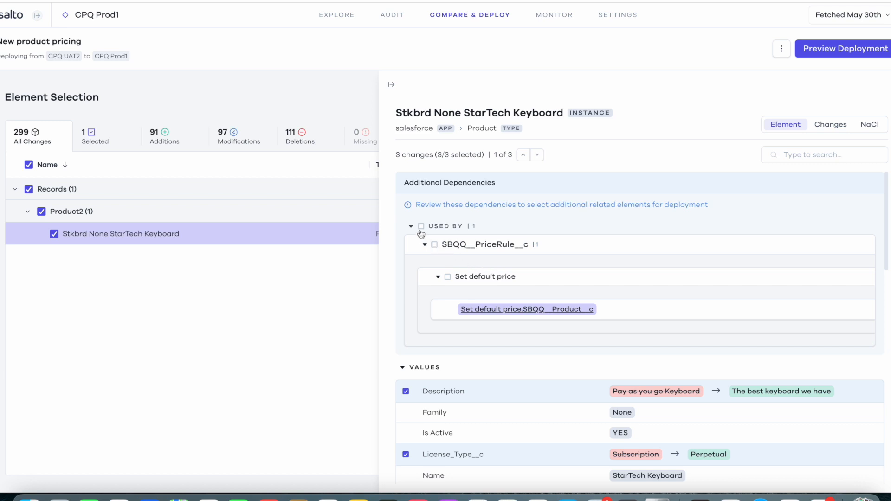
click(421, 225)
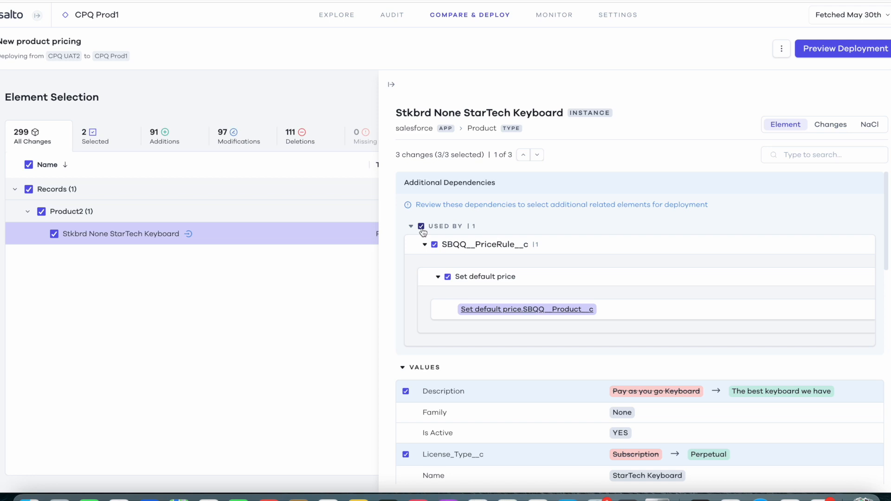
mouse_move(512, 310)
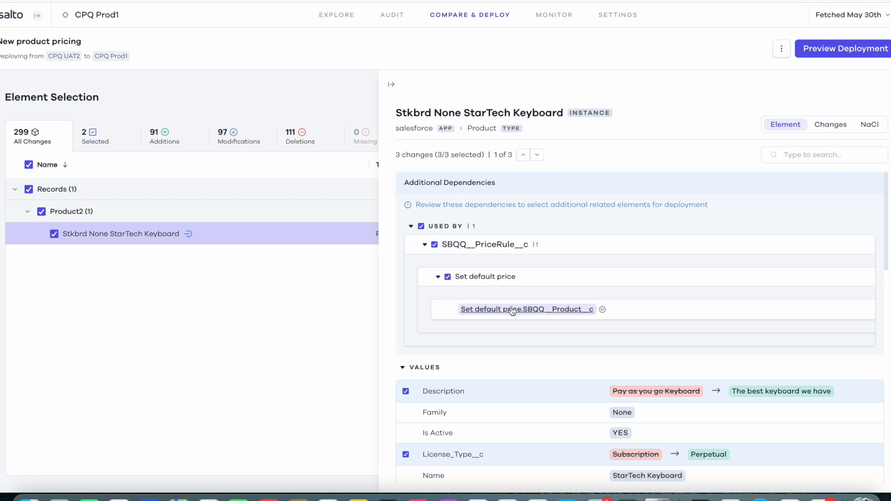
- Select the Set default price rule's Used By price action and condition records, 4 selected
click(526, 309)
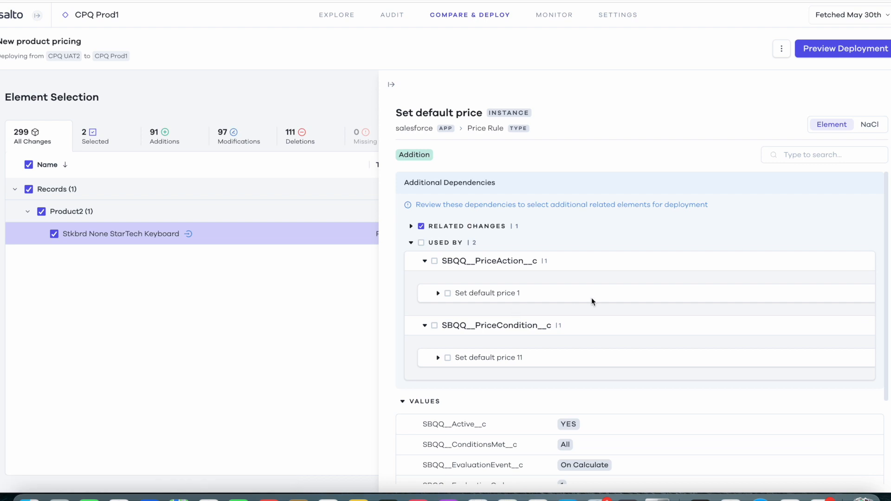
scroll(down, 3)
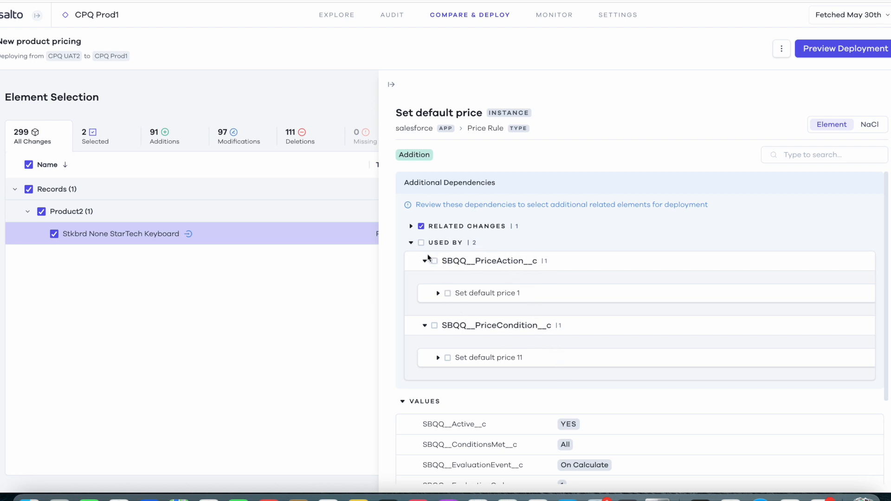
click(421, 243)
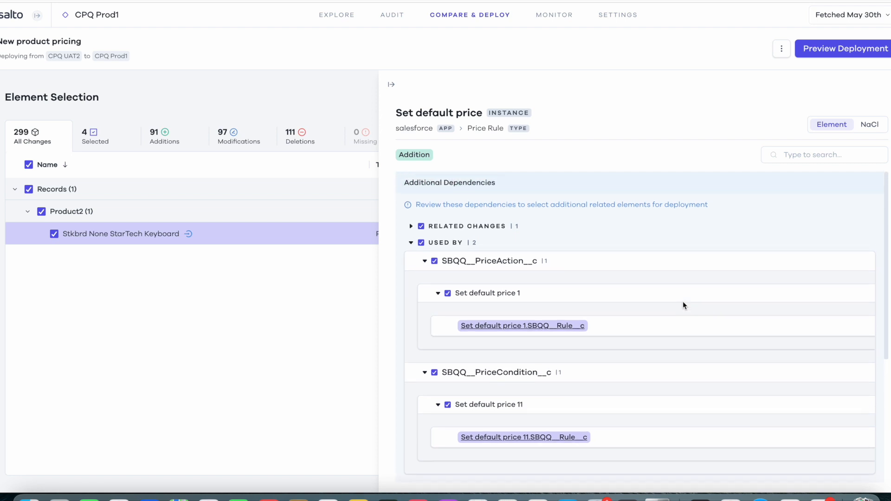
mouse_move(746, 177)
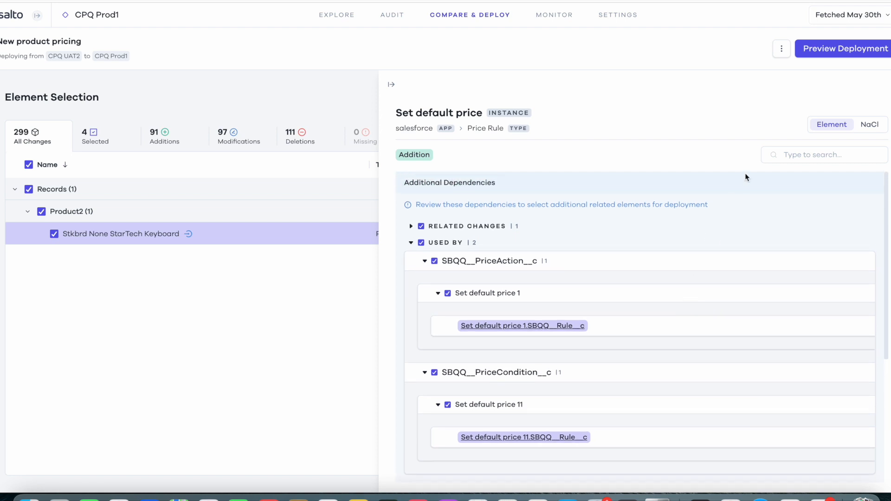
- Generate the New product pricing deployment plan for the 4 selected elements
click(843, 48)
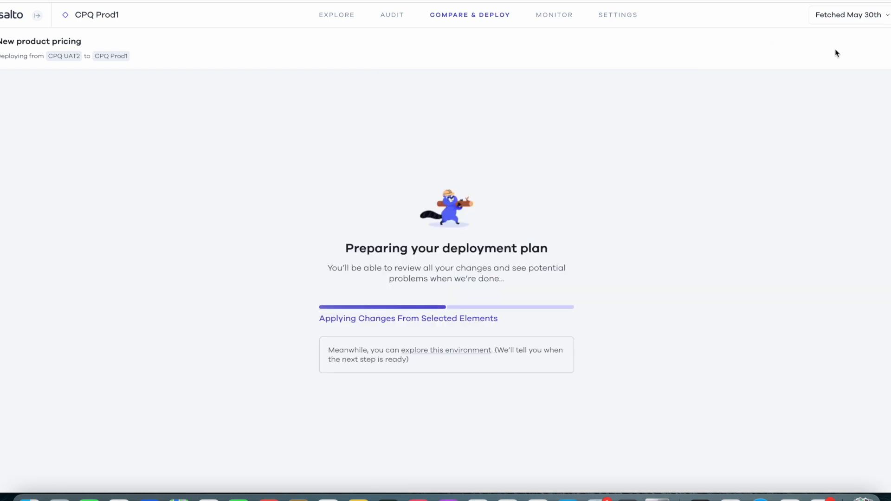
mouse_move(659, 182)
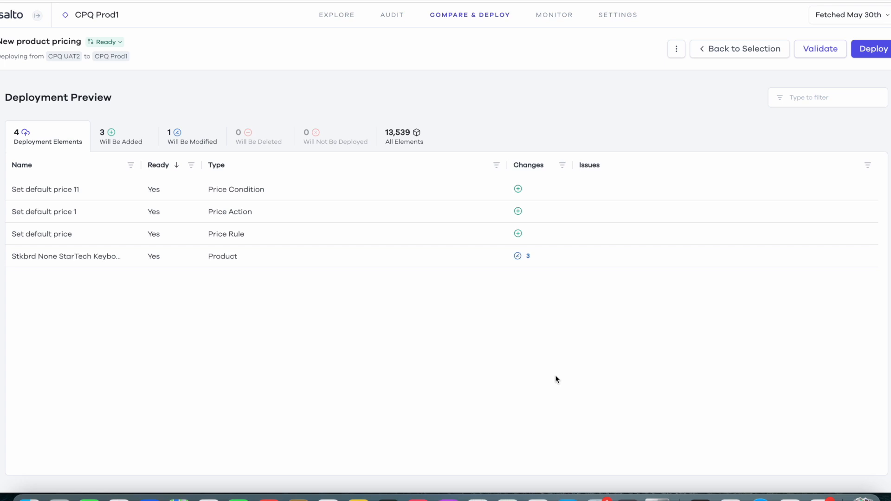
mouse_move(514, 332)
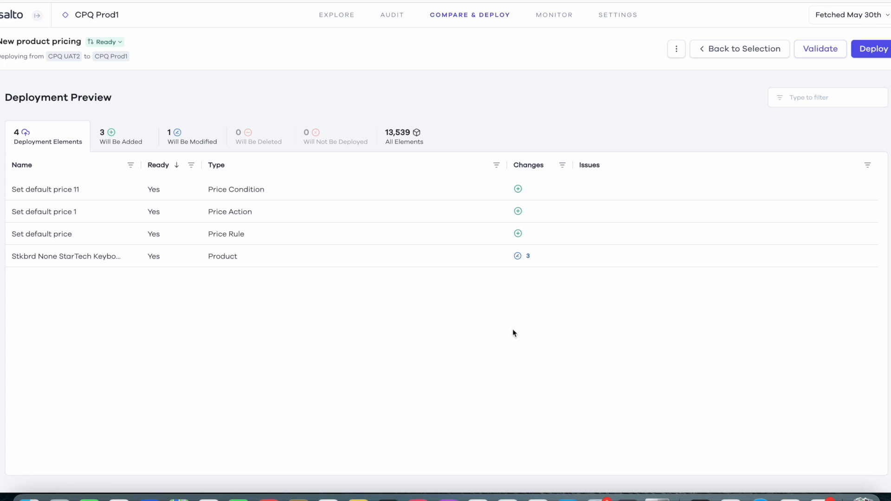
mouse_move(521, 227)
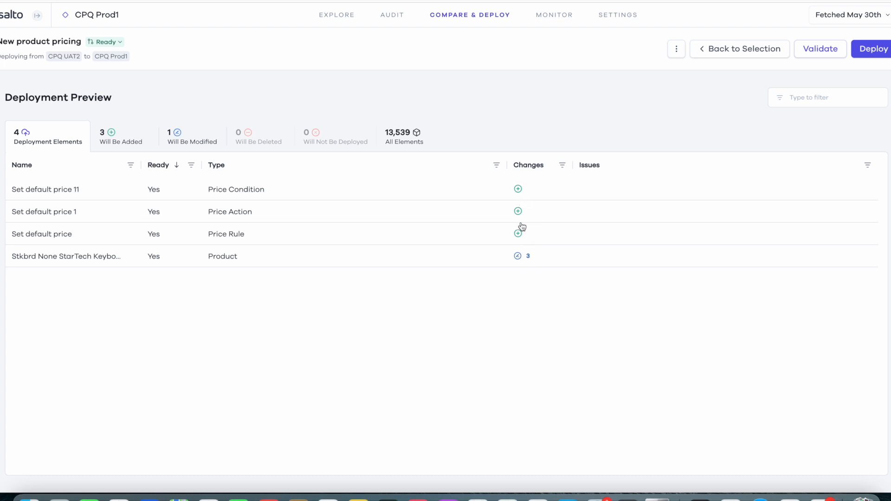
mouse_move(259, 215)
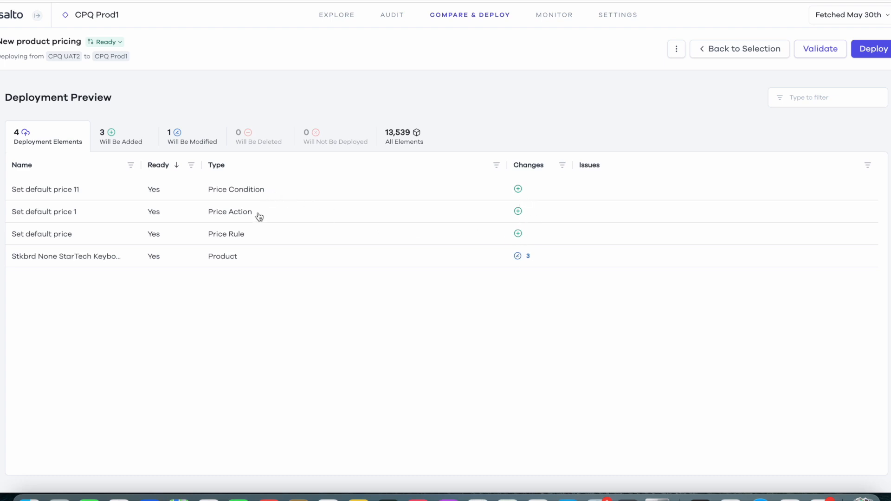
mouse_move(251, 235)
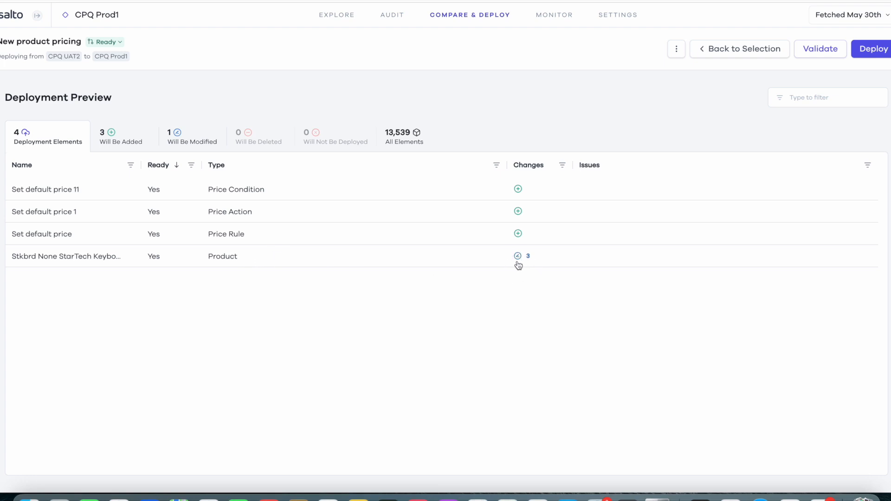
mouse_move(500, 275)
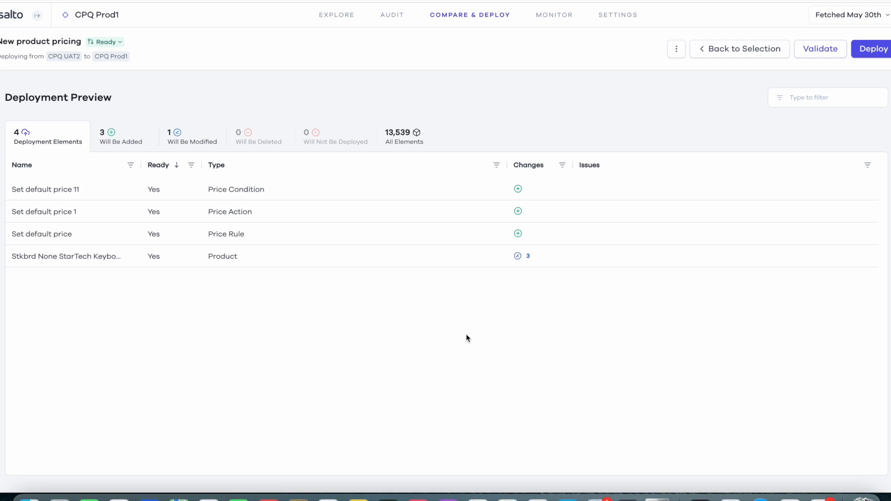
mouse_move(873, 48)
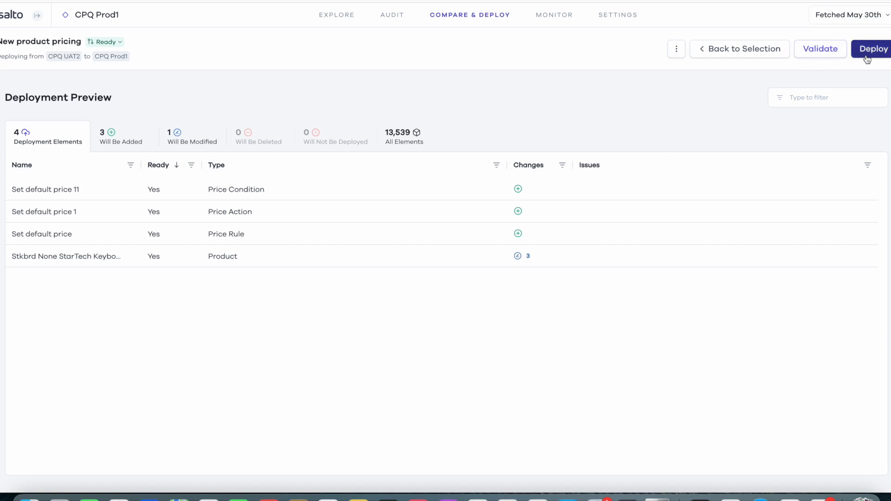
- Start the deployment, bringing up the recommendation to disable CPQ triggers first
click(872, 48)
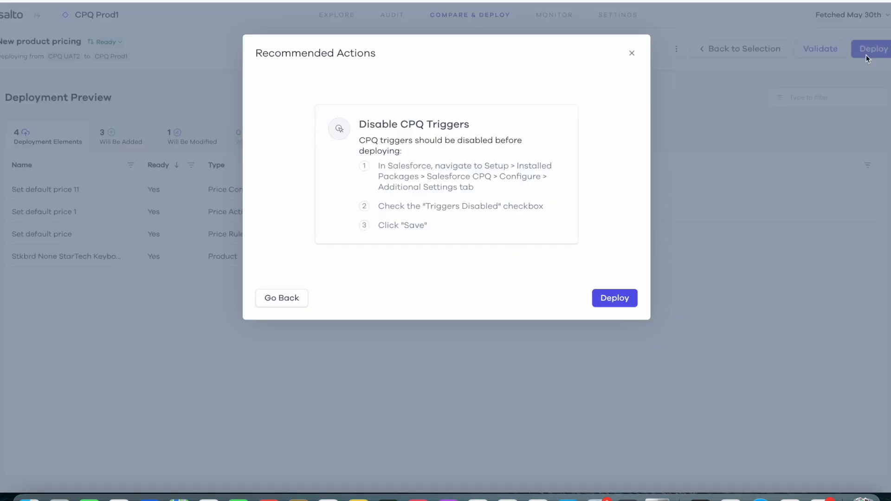
mouse_move(561, 205)
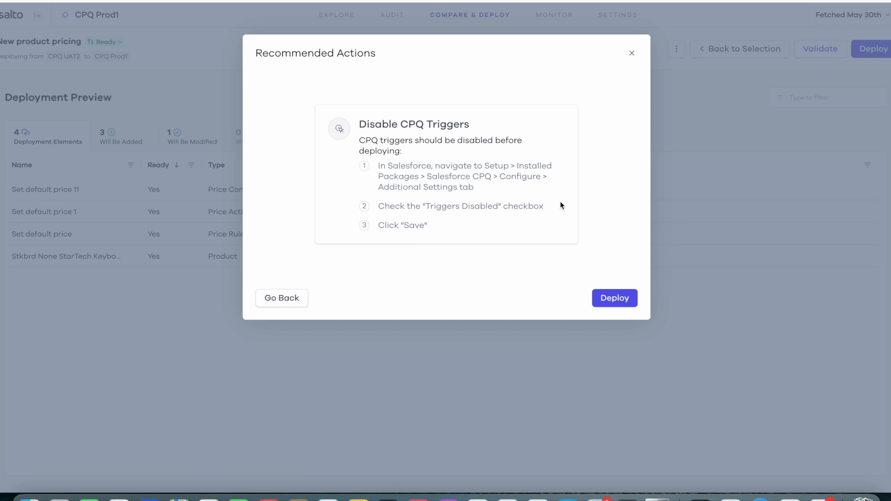
mouse_move(487, 280)
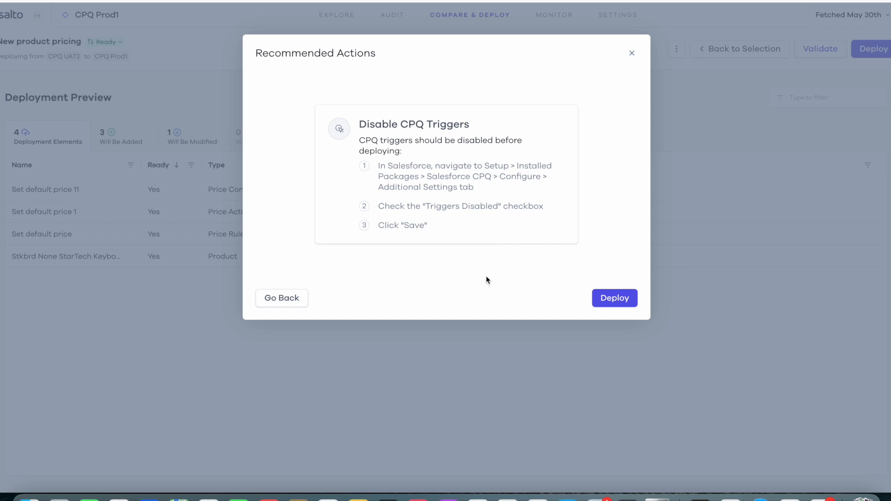
mouse_move(618, 304)
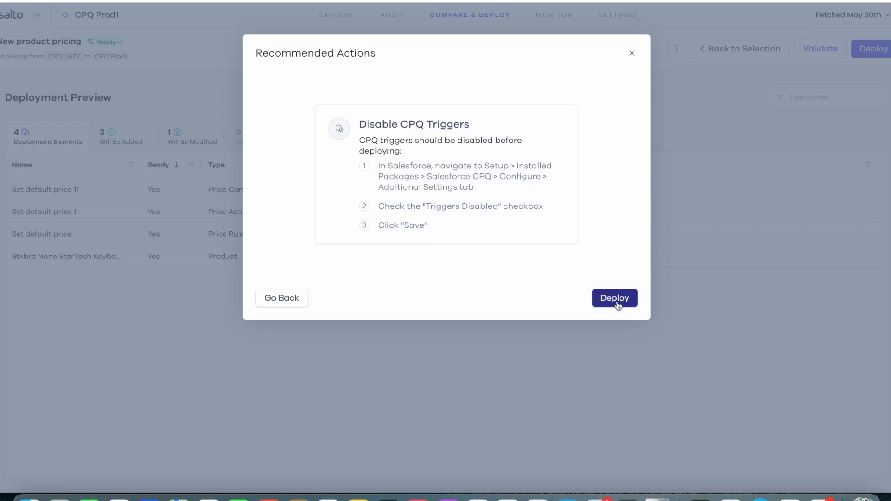
- Confirm the deployment so all four pricing elements deploy to CPQ Prod1 with none failed
click(615, 297)
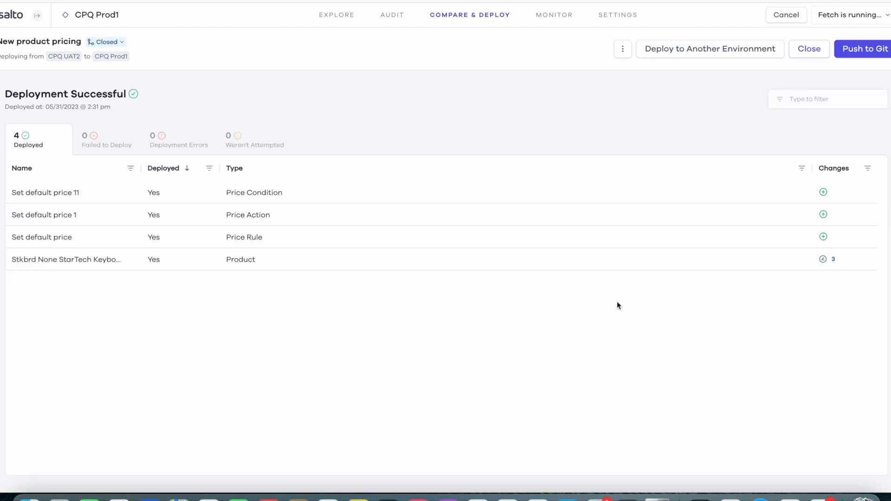
mouse_move(286, 197)
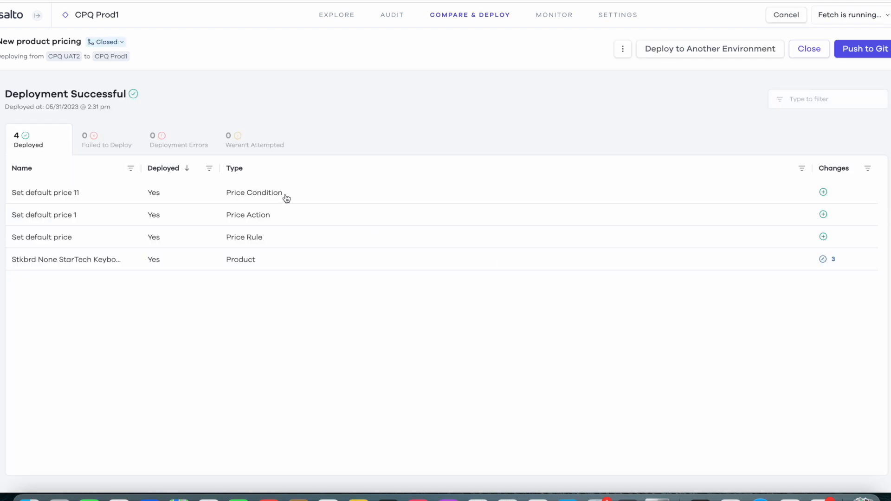
mouse_move(508, 145)
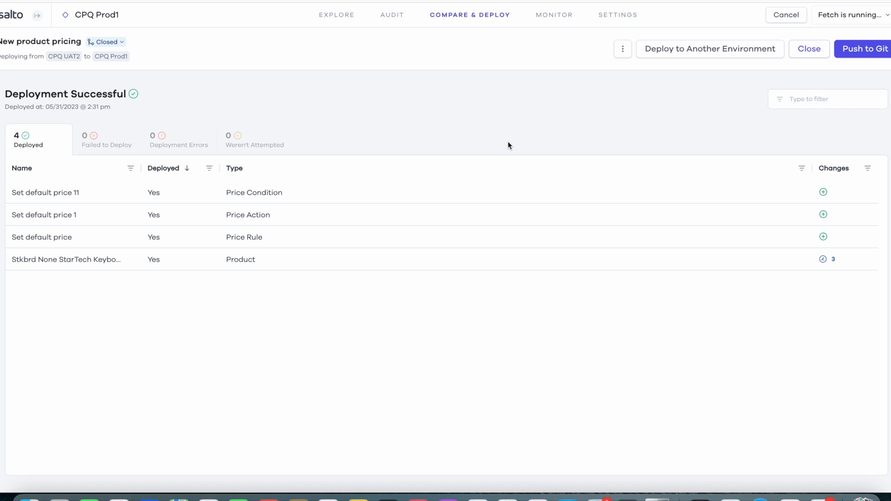
mouse_move(587, 131)
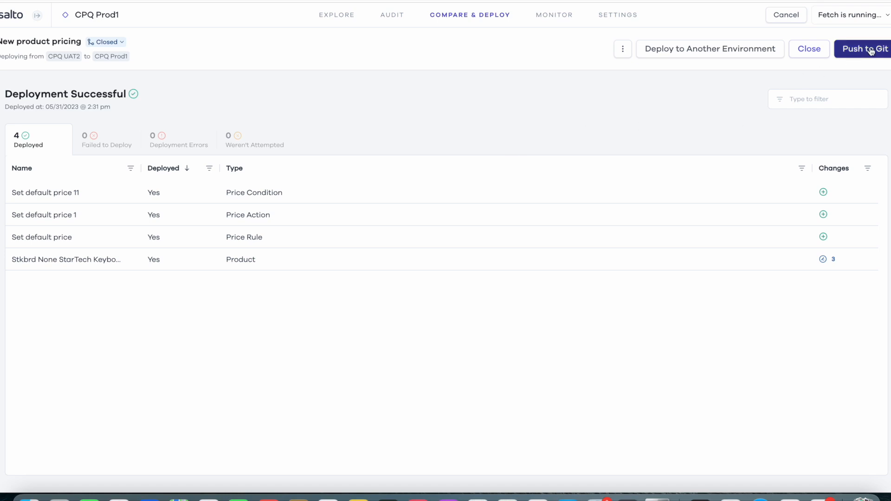
- Review the Git push with the StarTech Keyboard Product2 diff and message 'New product pricing'
click(863, 48)
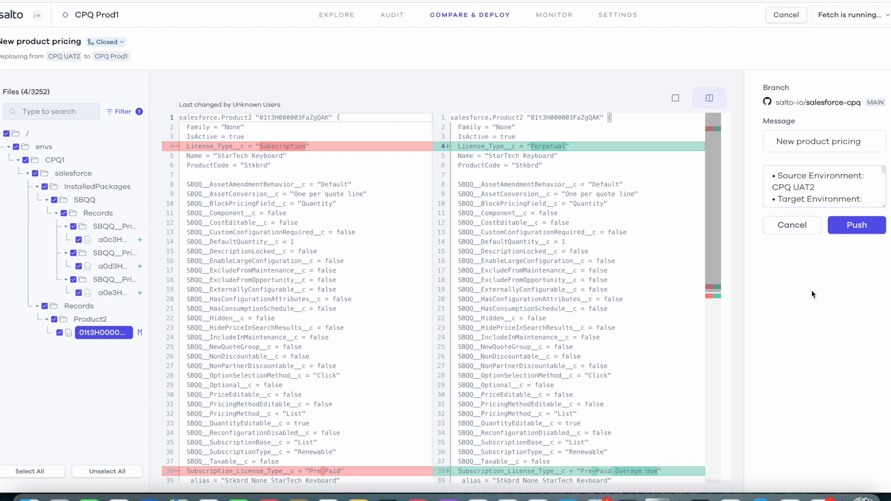
- Push the 'New product pricing' commit and review its 5 changed files on GitHub
click(856, 224)
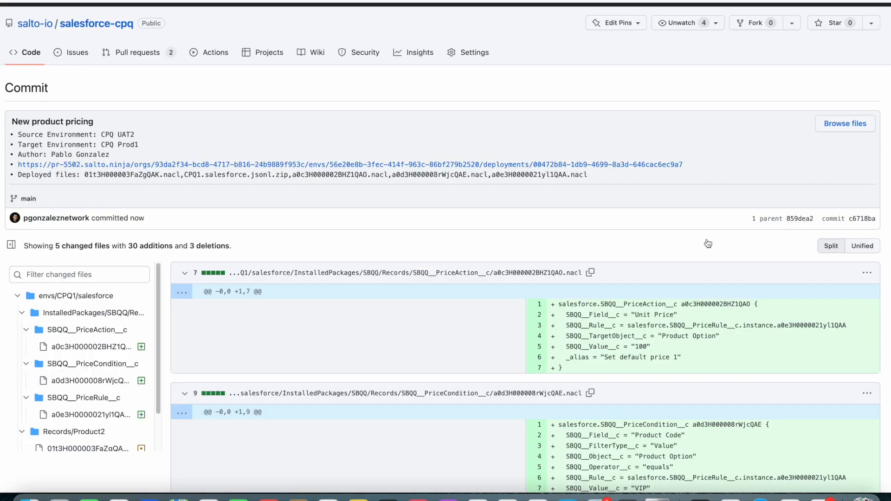
mouse_move(494, 244)
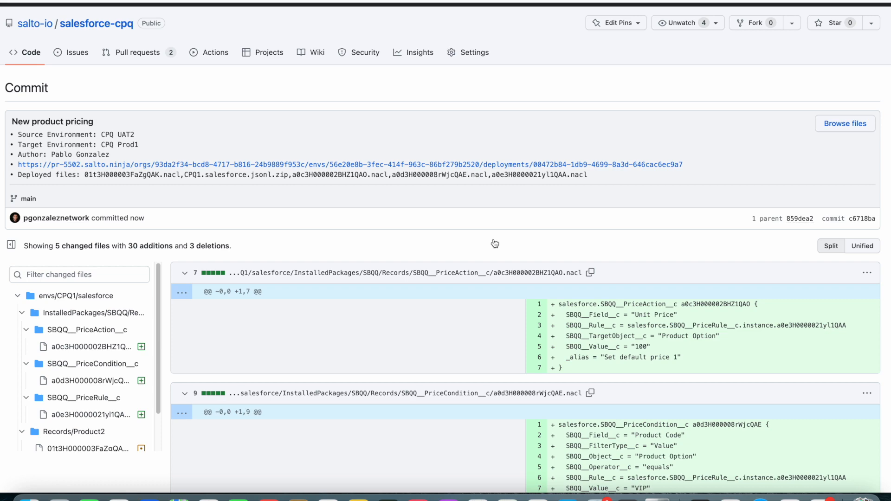
mouse_move(80, 151)
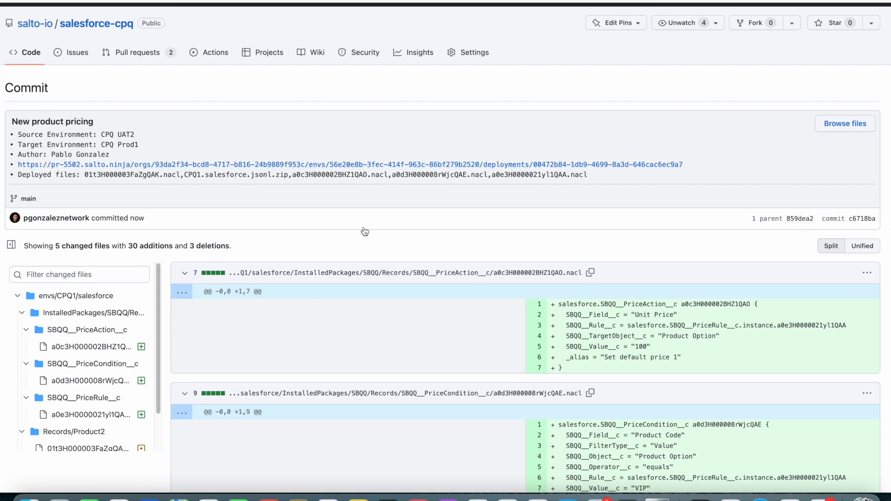
scroll(down, 3)
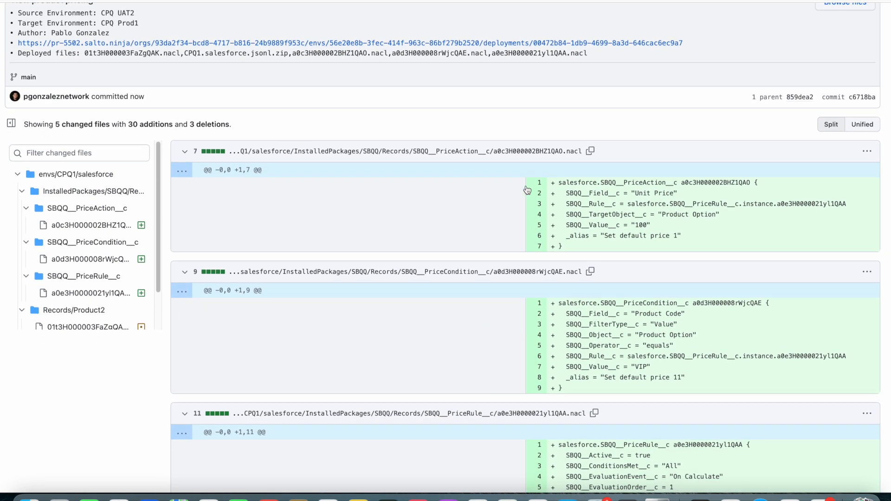
scroll(down, 3)
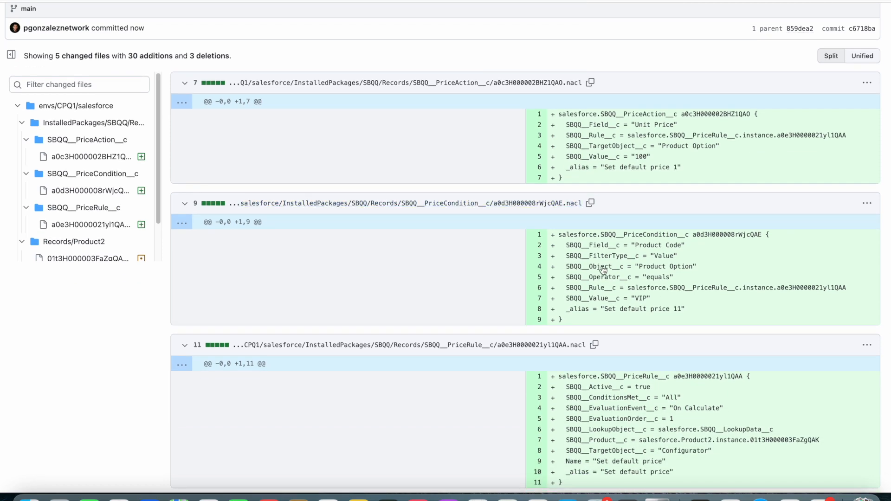
scroll(down, 3)
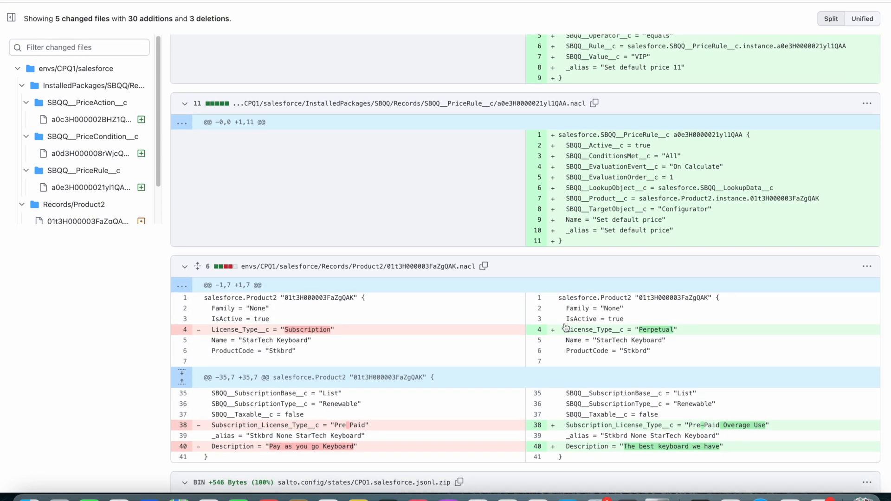
scroll(down, 3)
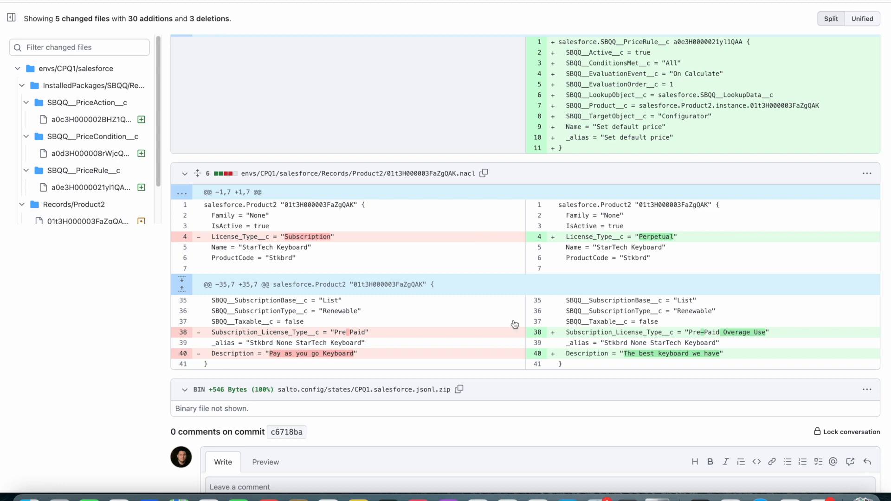
mouse_move(446, 351)
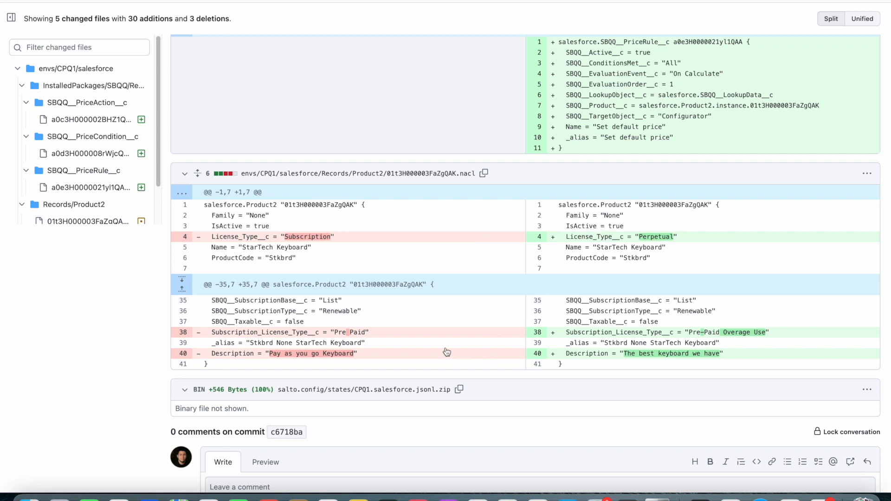